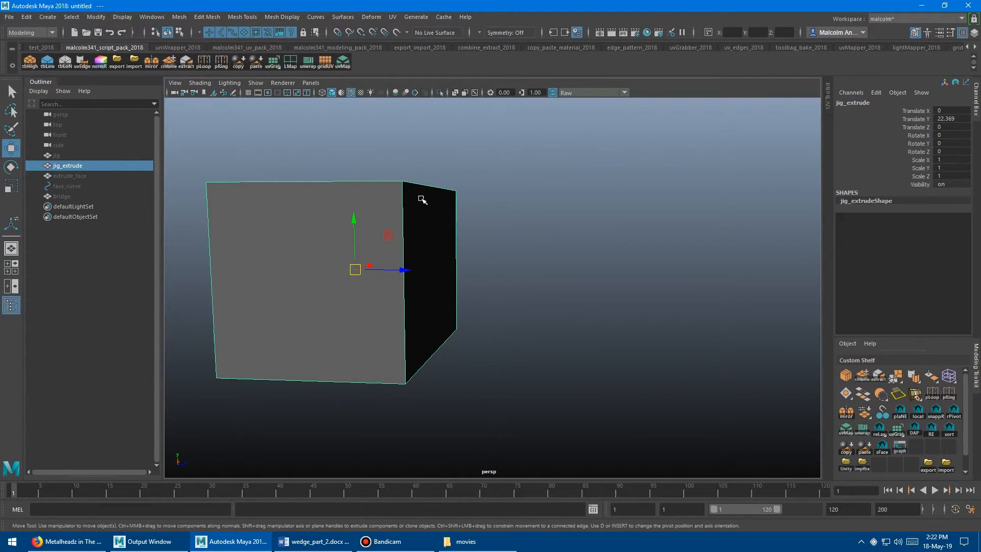
pyautogui.moveTo(479, 270)
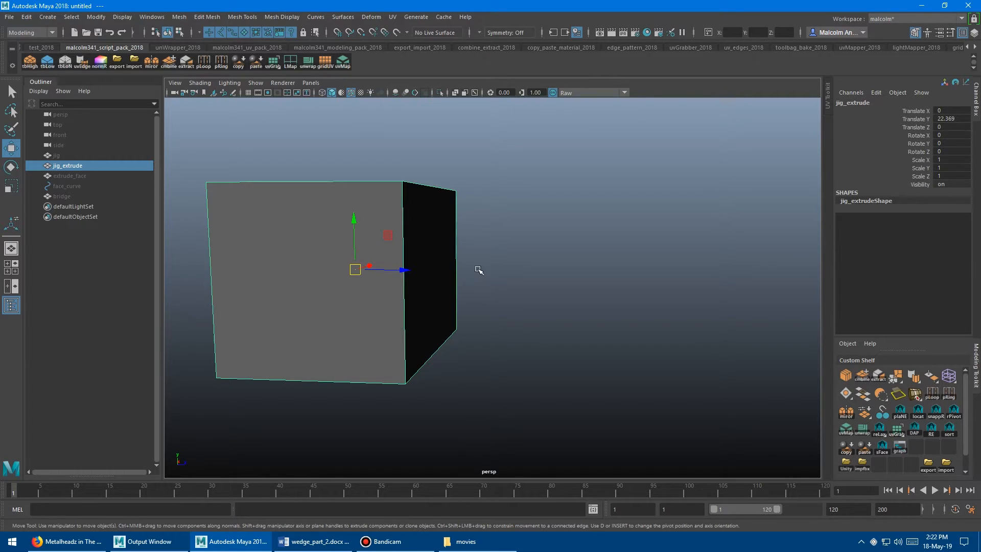
# Apply Edit Mesh > Wedge to the jig_extrude face with several divisions for a quarter-circle bend.
pyautogui.click(206, 17)
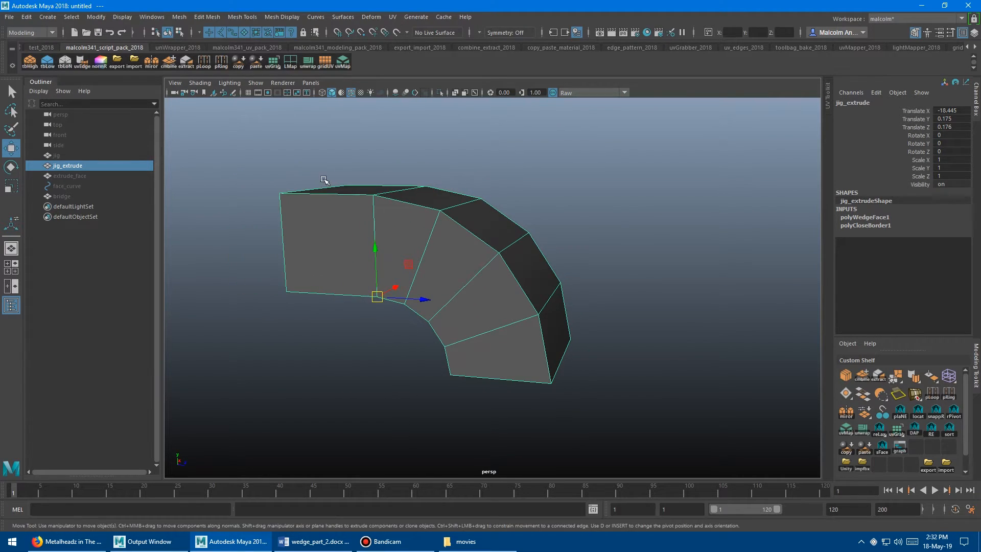
pyautogui.click(66, 186)
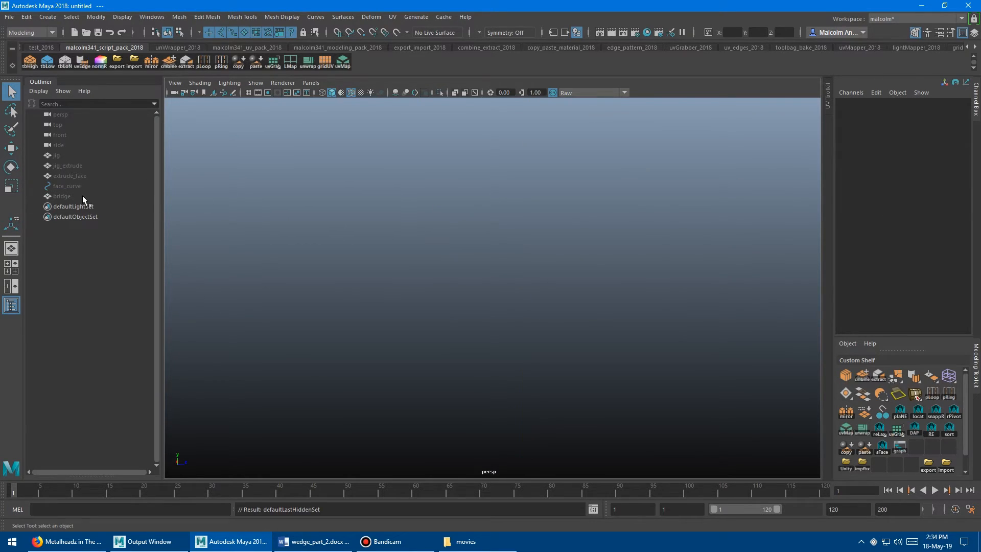
# Hide the selected jig, extrude and bridge meshes via Display > Hide > Hide Selection.
pyautogui.click(62, 196)
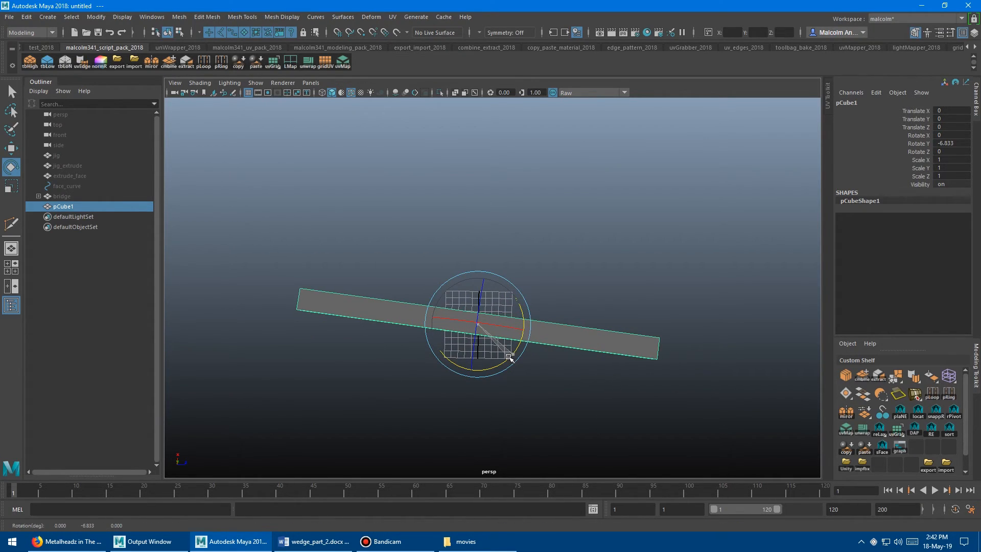
# Rotate pCube1 to about -6.833 degrees on Y, then switch to the Move tool.
pyautogui.click(11, 149)
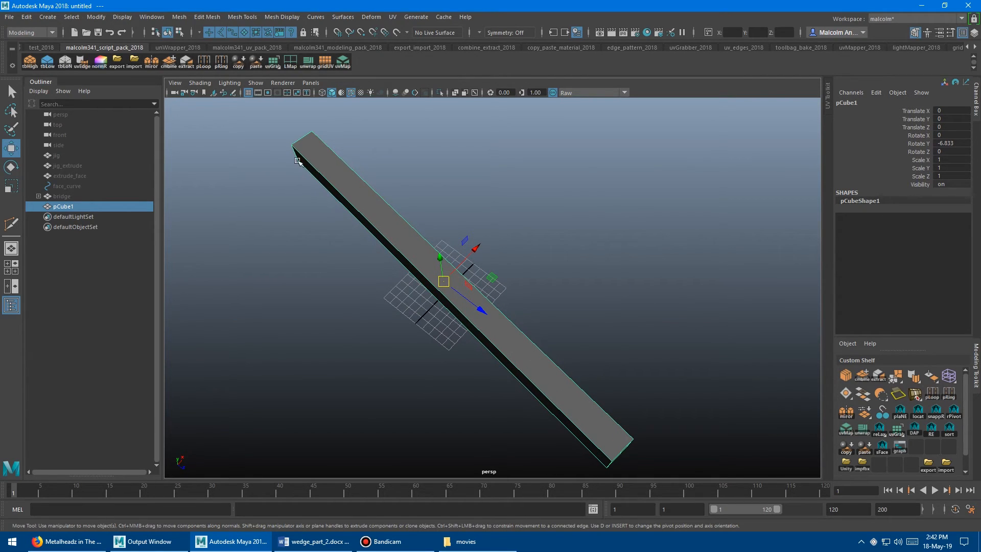